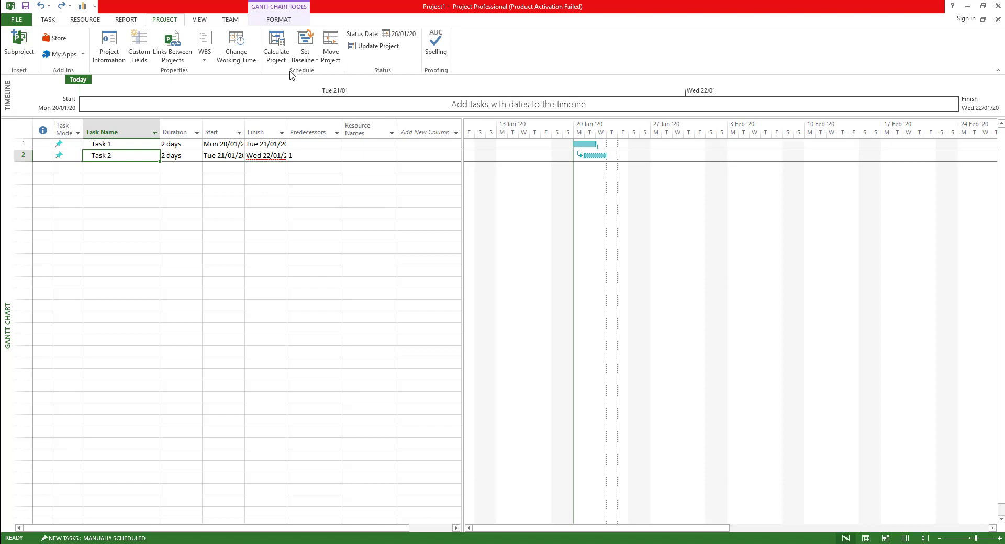
mouse_move(328, 194)
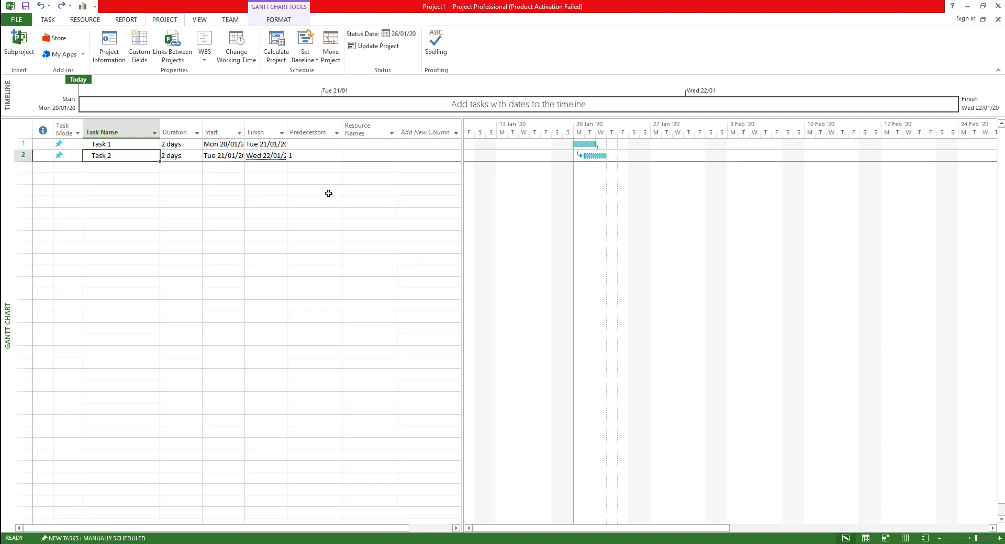
mouse_move(289, 185)
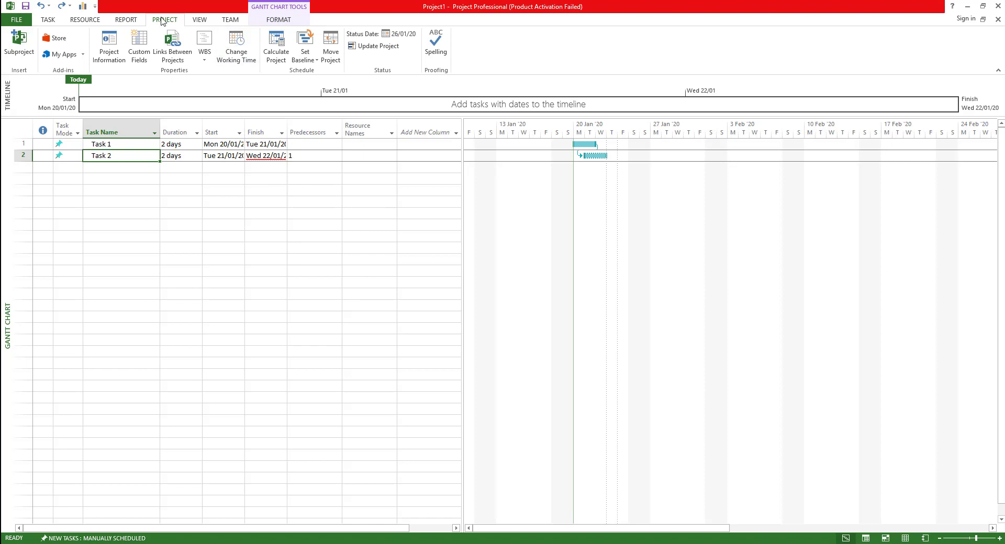
Step: Open the WBS Code Definition dialog from the Project tab's WBS menu
left_click(48, 19)
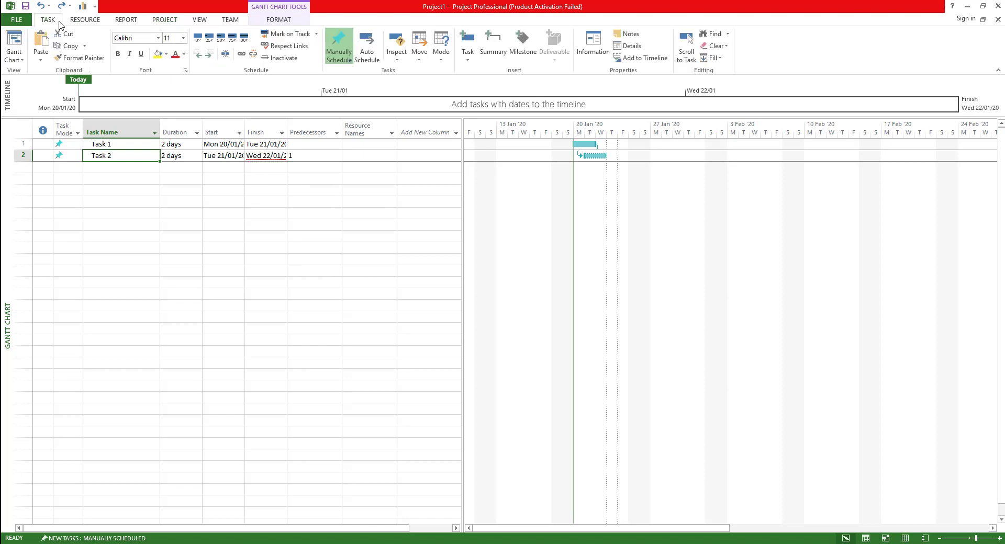
left_click(164, 20)
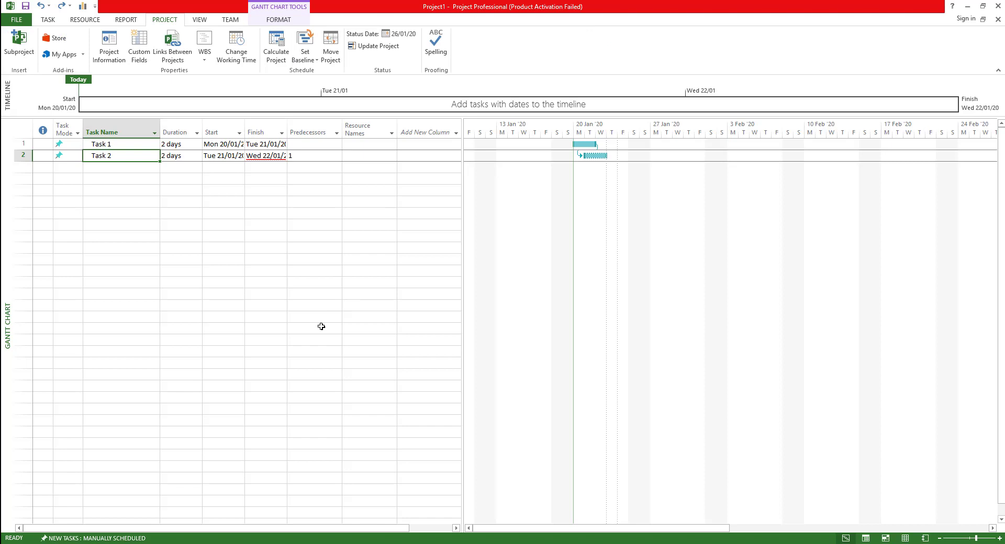
mouse_move(204, 45)
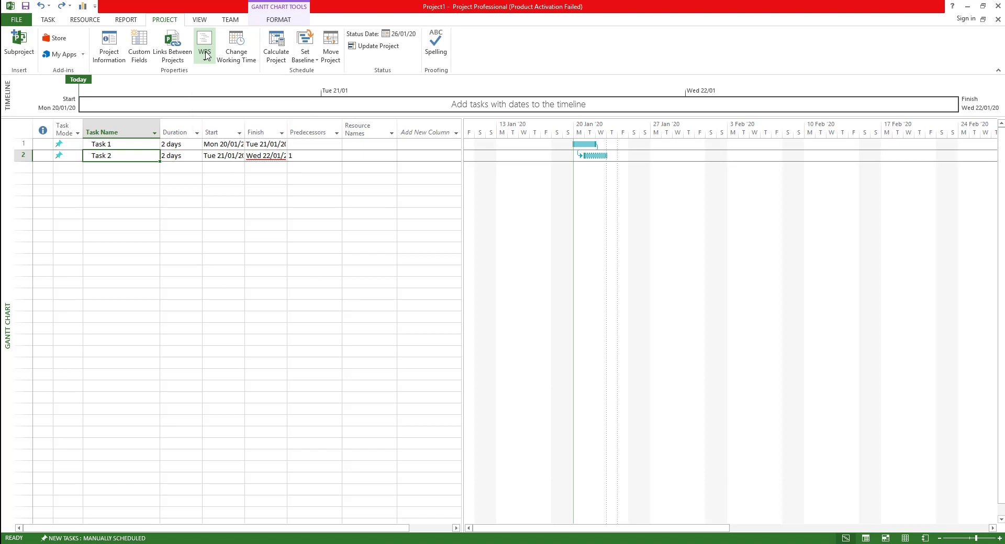
left_click(203, 45)
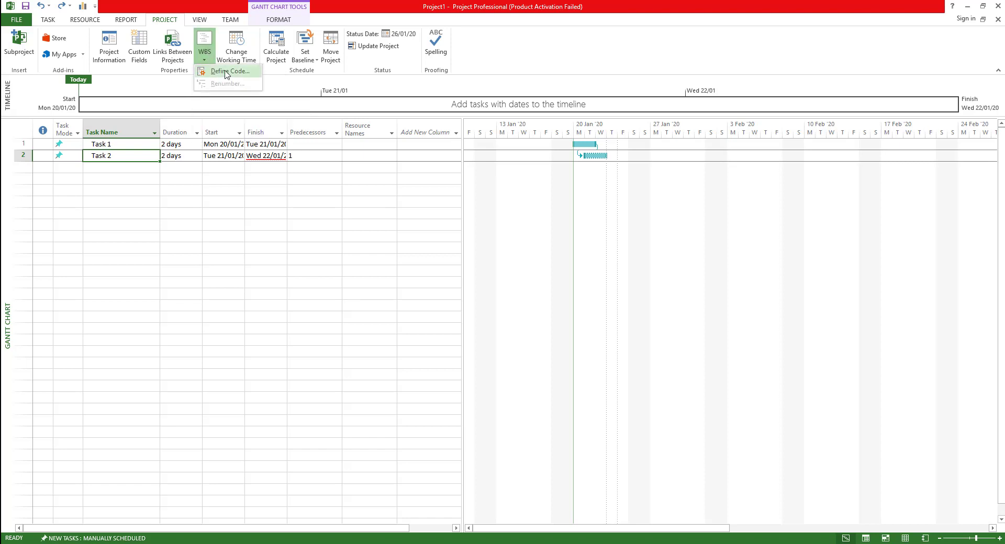
left_click(229, 71)
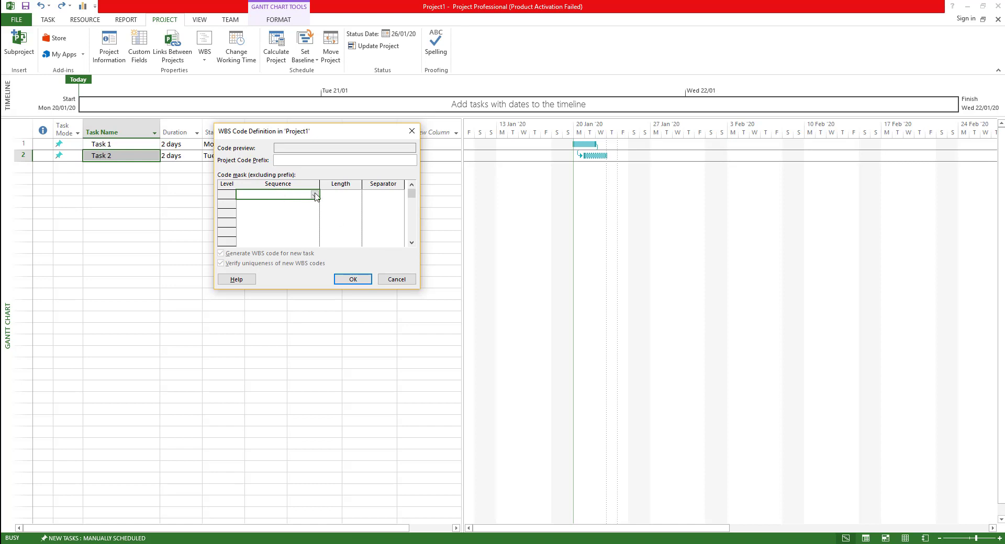
Step: Set WBS level 1 to Uppercase Letters (ordered) and choose its separator
left_click(314, 194)
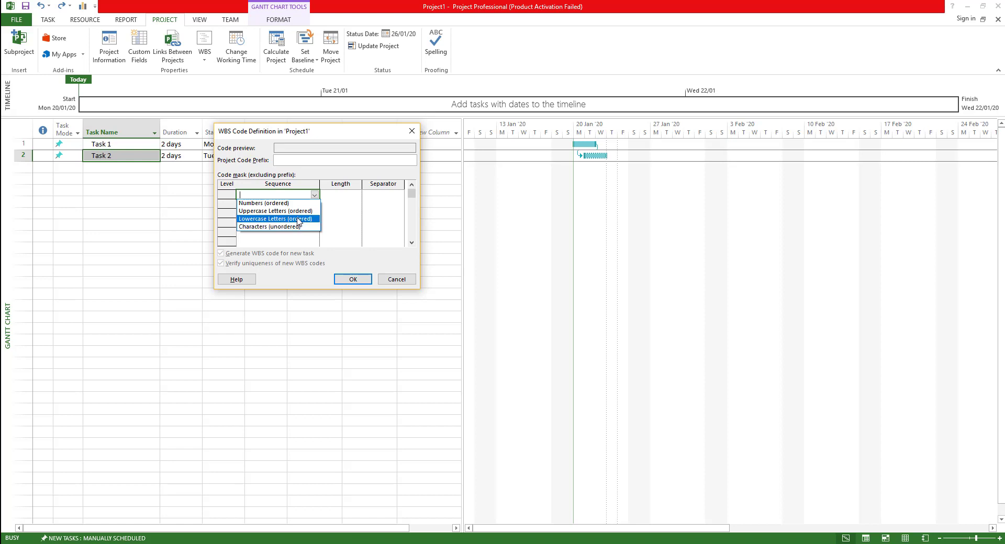
left_click(276, 210)
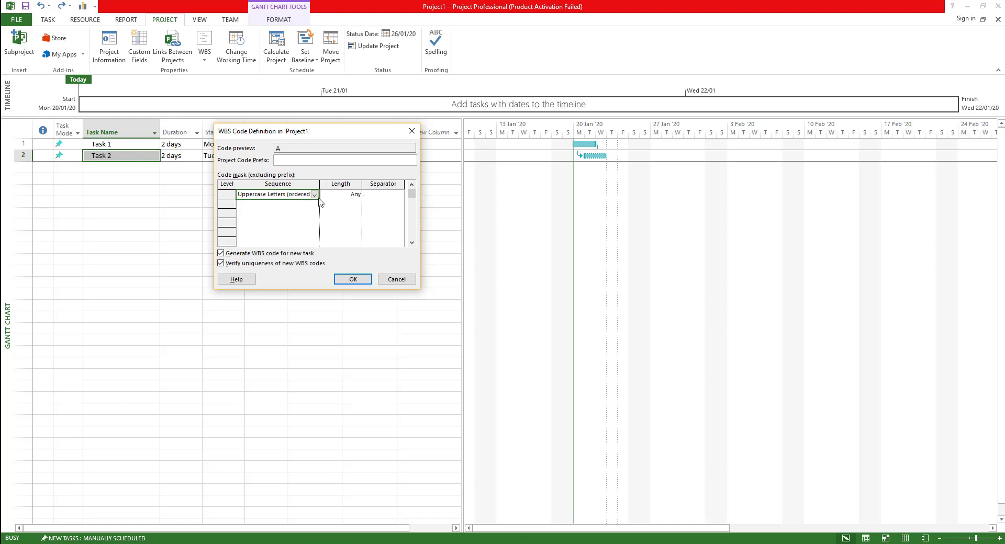
left_click(382, 194)
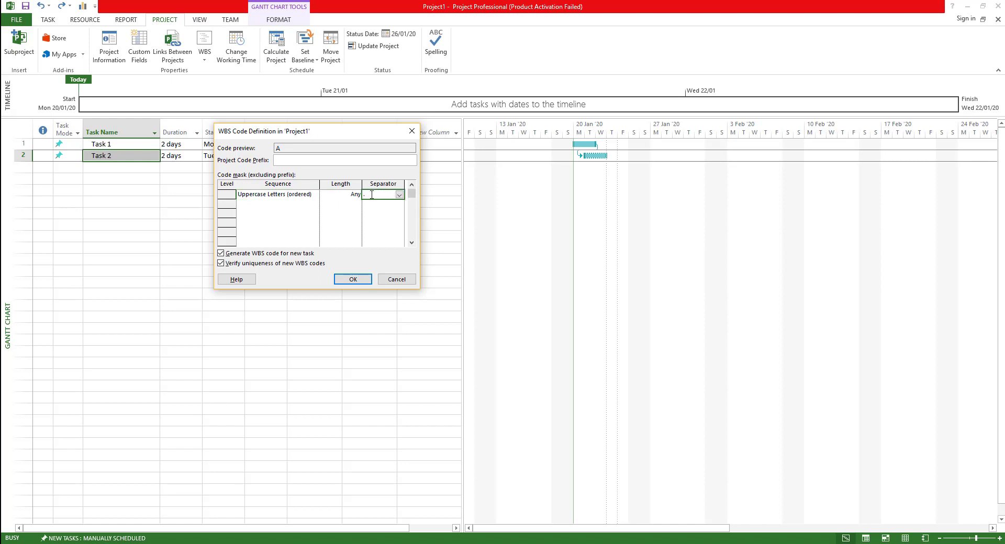
left_click(398, 194)
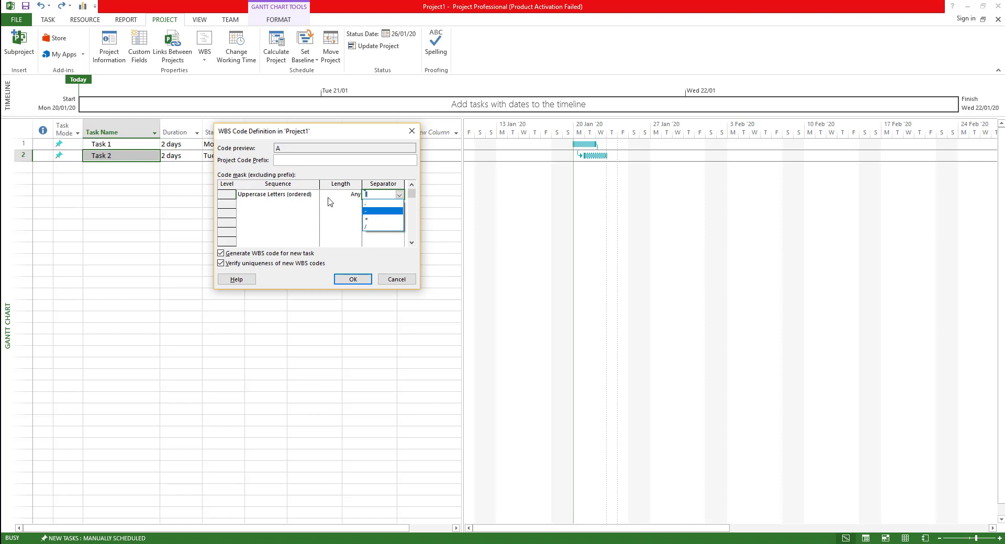
mouse_move(321, 199)
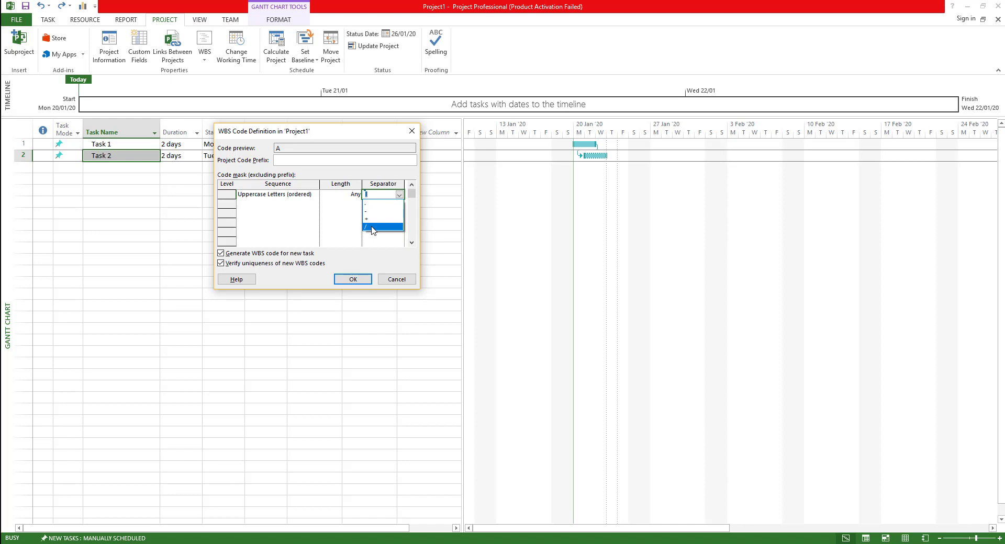
left_click(382, 228)
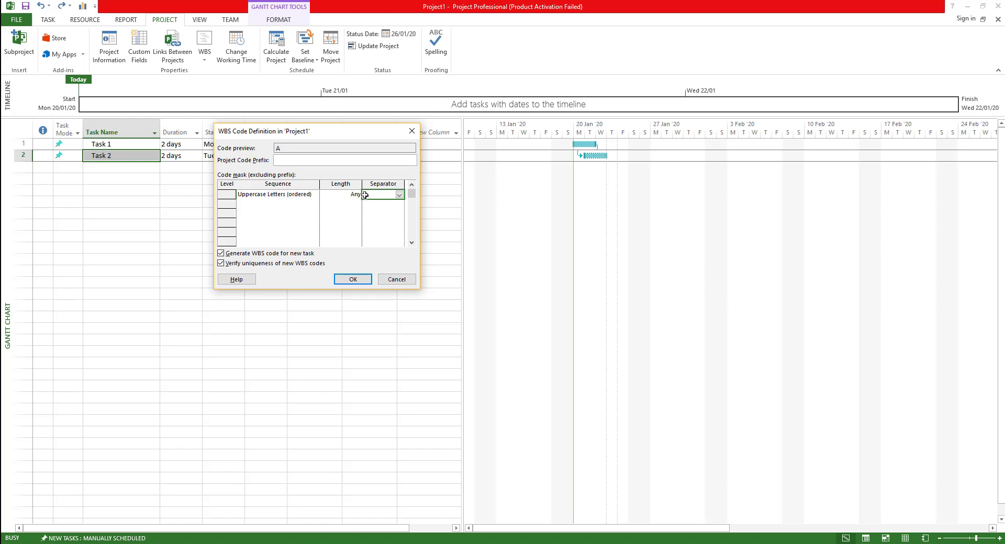
left_click(314, 206)
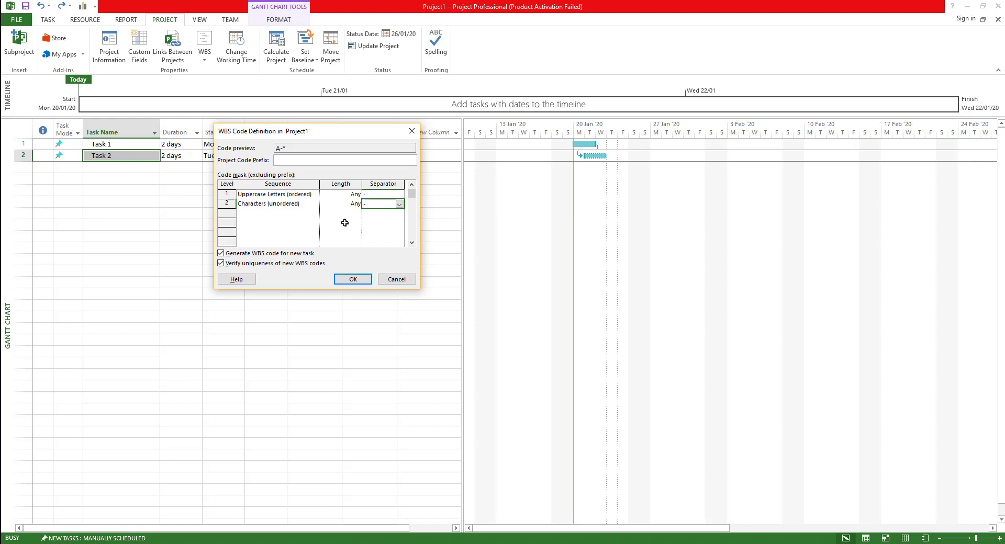
Step: Make level 2 three unordered characters and level 3 ordered numbers, previewing A-***-1
left_click(340, 203)
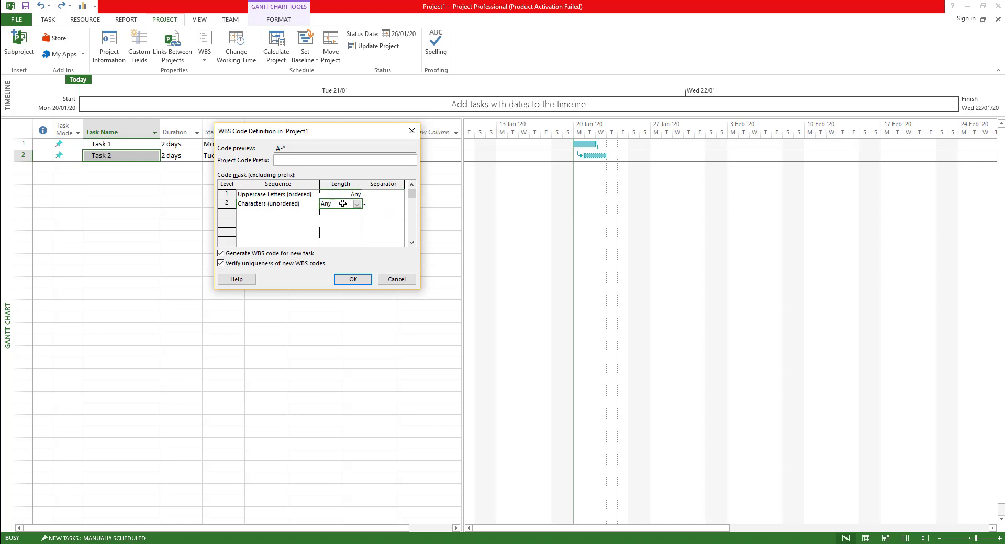
left_click(357, 204)
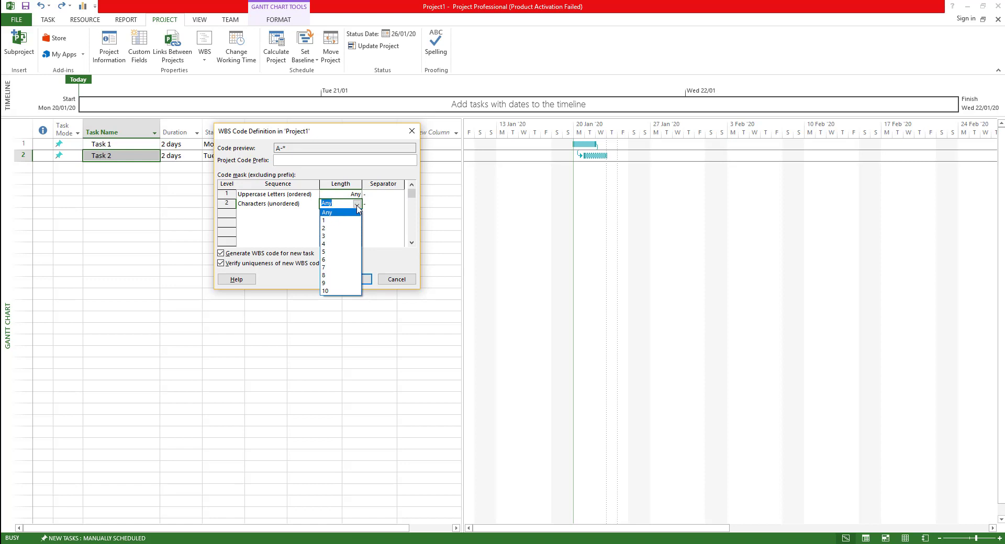
left_click(324, 236)
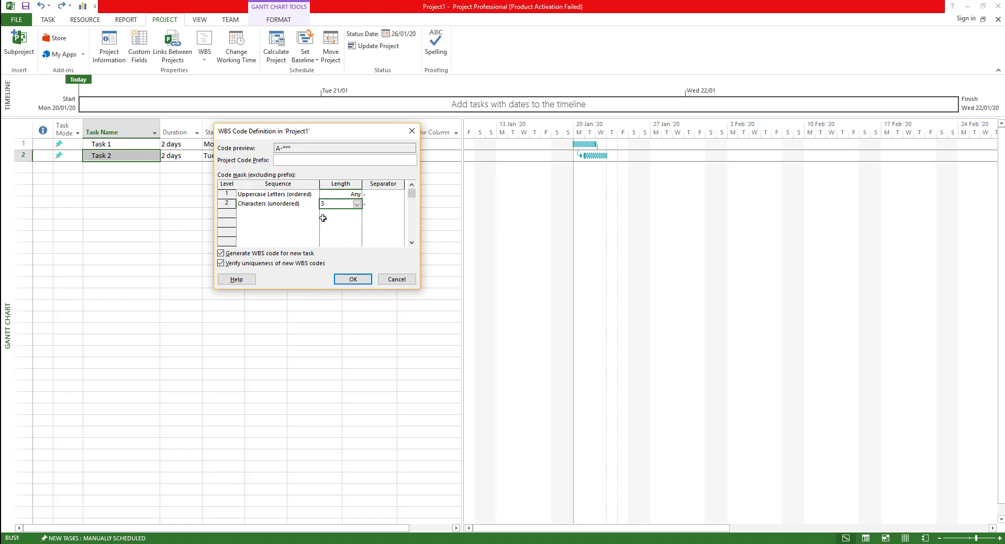
left_click(314, 214)
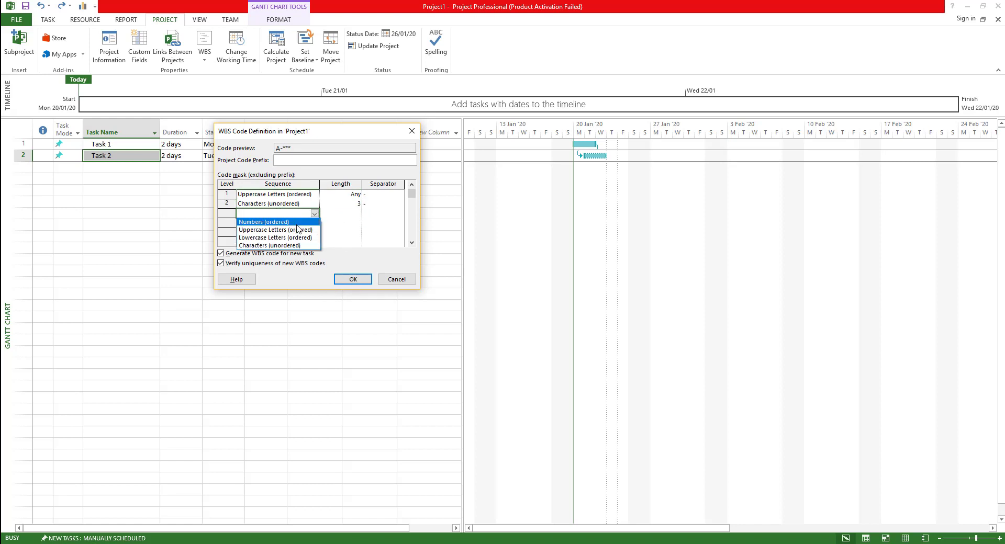
left_click(263, 222)
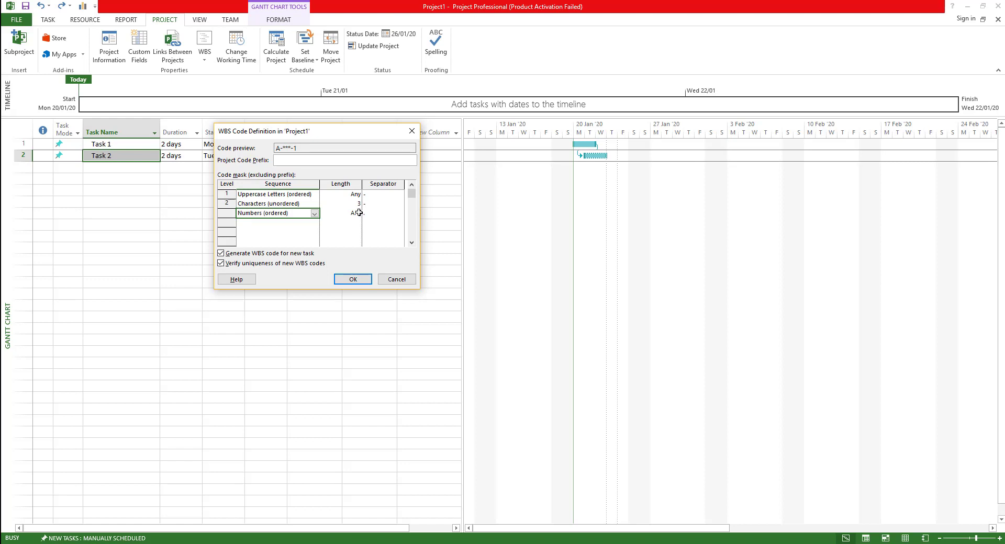
left_click(399, 213)
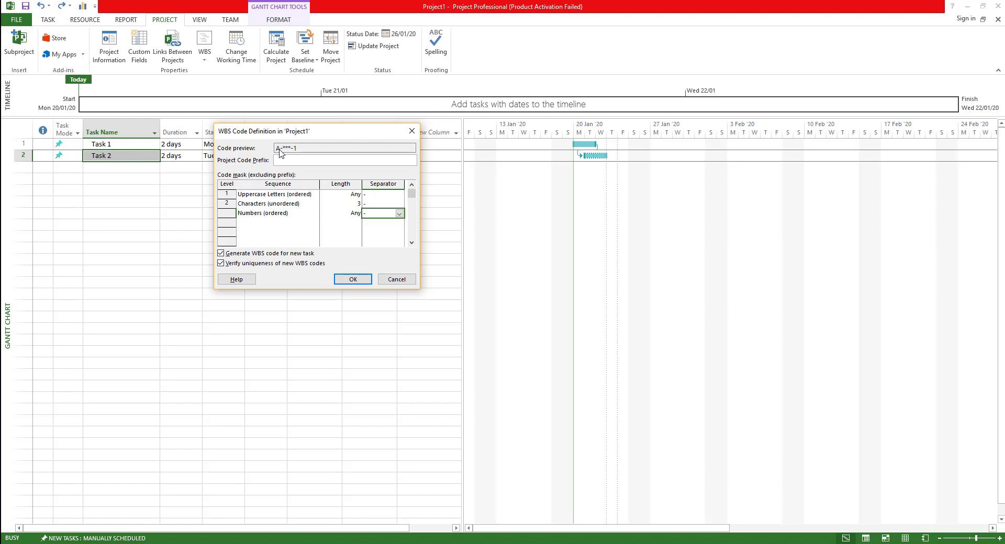
mouse_move(284, 145)
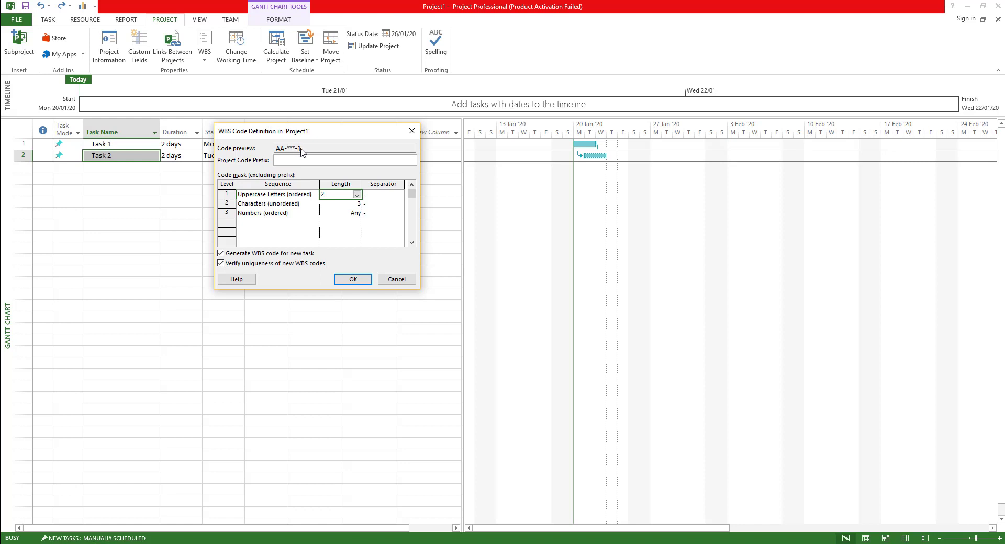
mouse_move(295, 260)
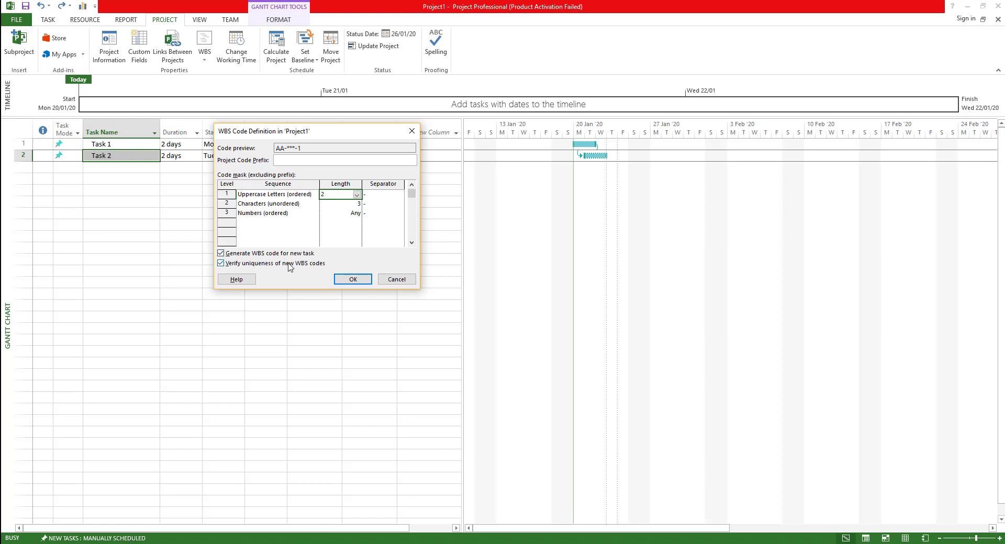
mouse_move(306, 268)
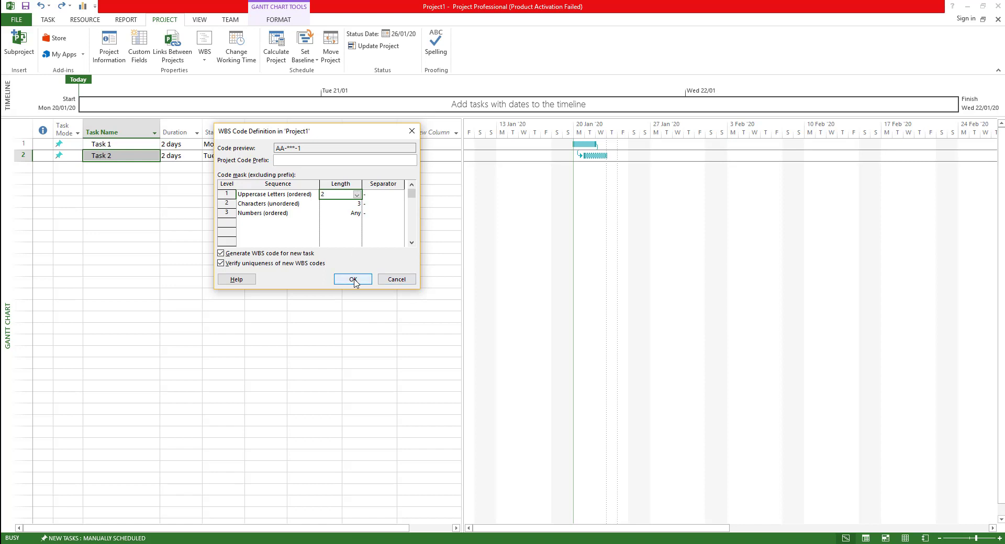
Step: Confirm the AA-***-1 WBS code mask with OK
left_click(352, 279)
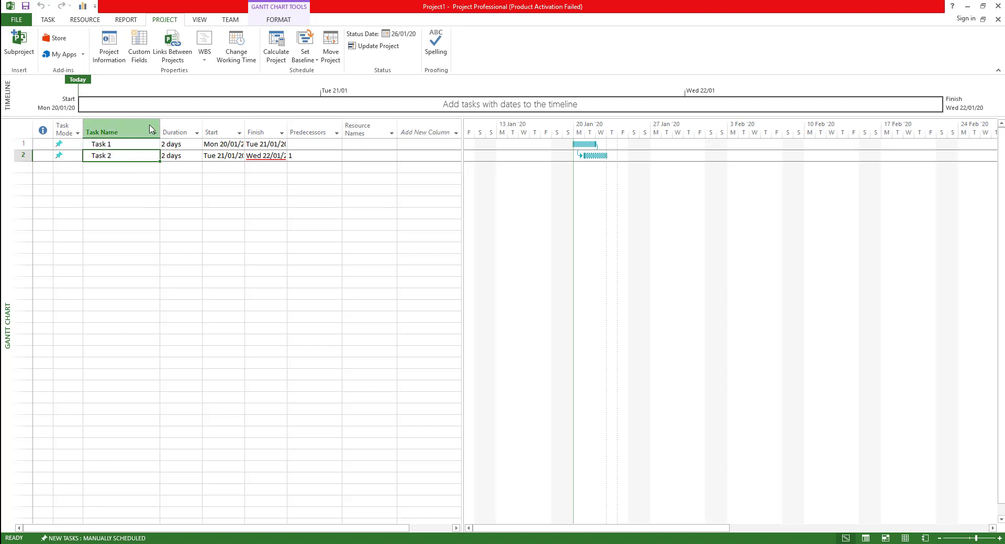
mouse_move(119, 132)
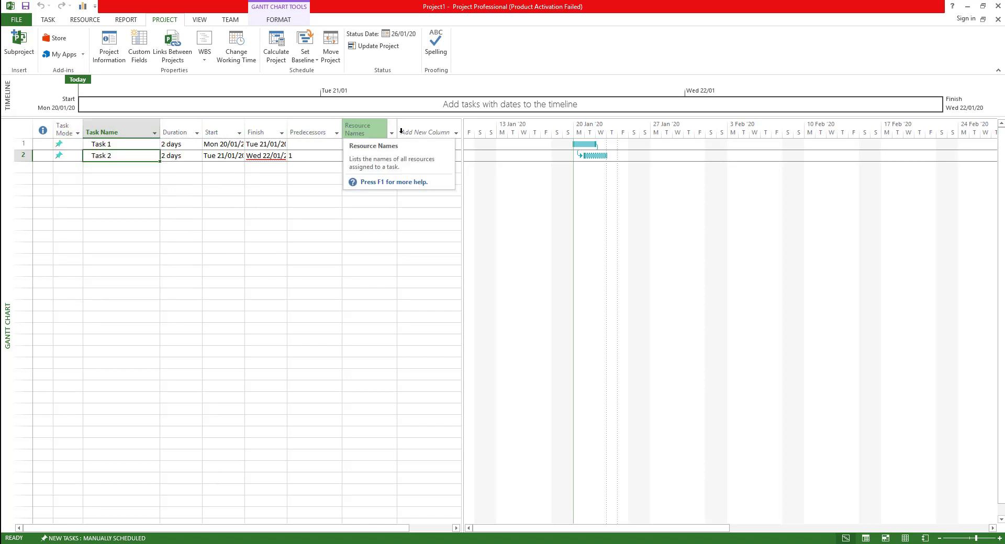
mouse_move(428, 132)
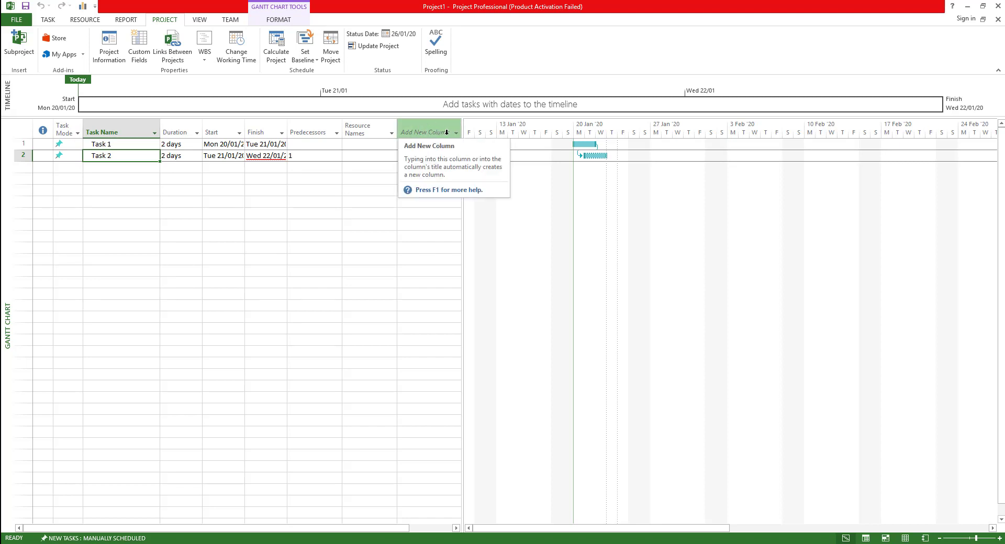
Step: Insert a WBS column into the task table, showing AA and AB
right_click(102, 133)
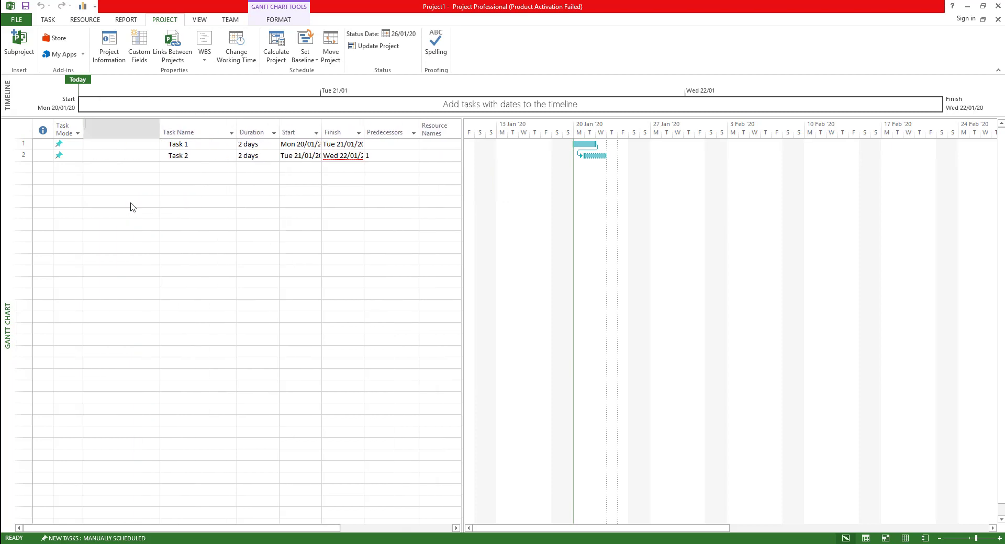
left_click(119, 123)
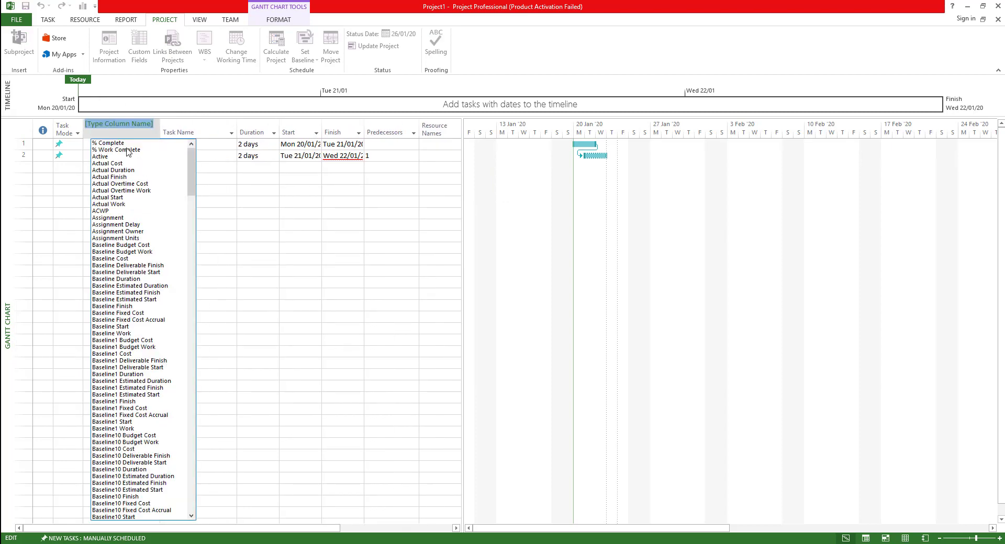
type("wbs")
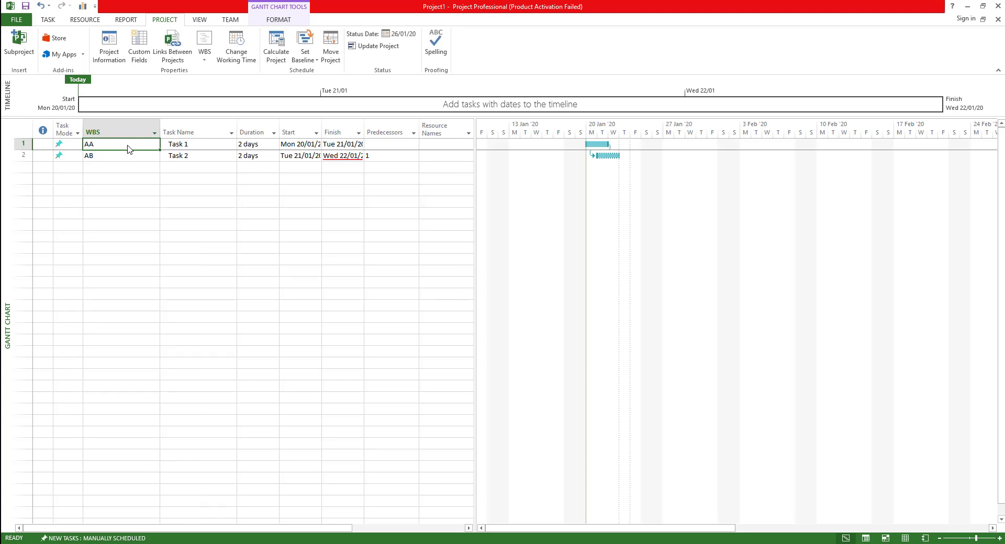
mouse_move(157, 131)
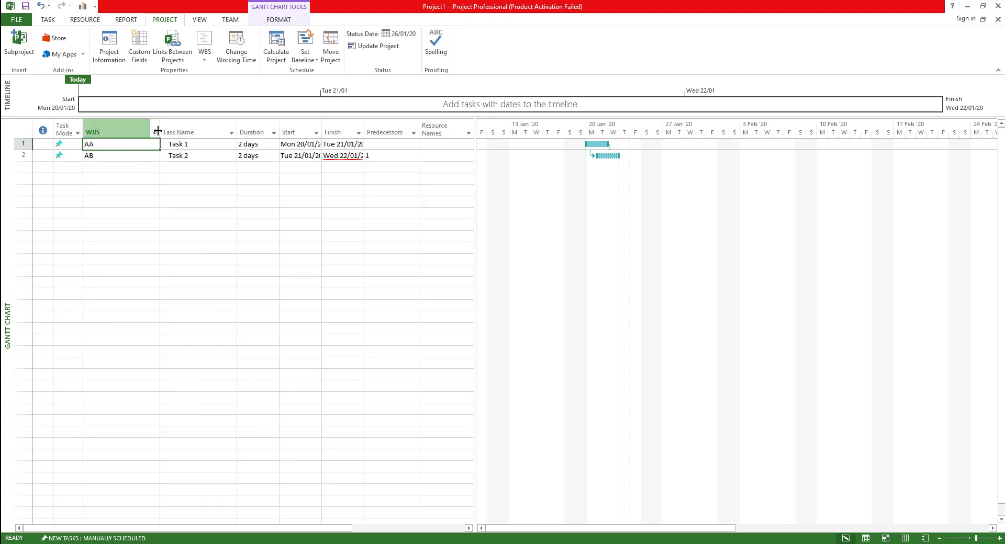
right_click(179, 132)
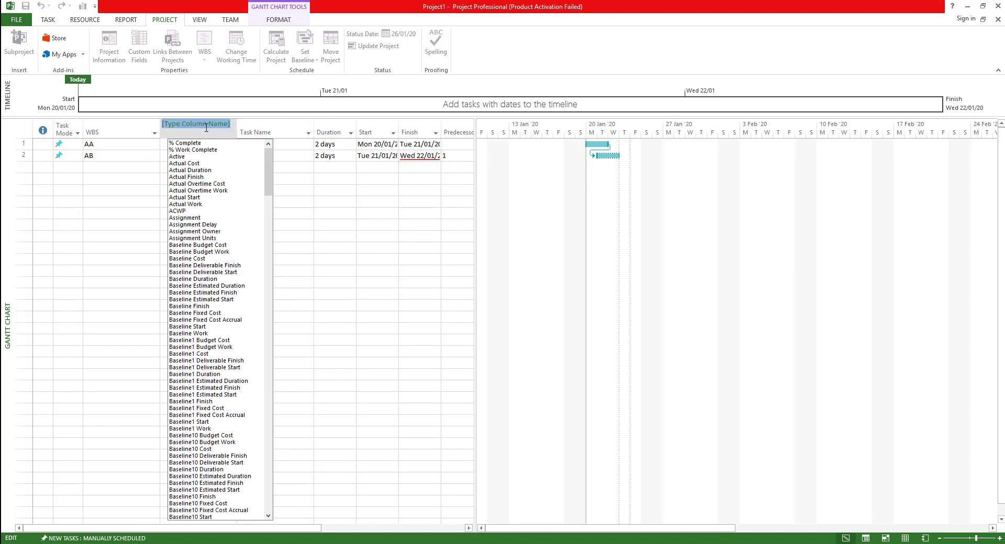
type("wor")
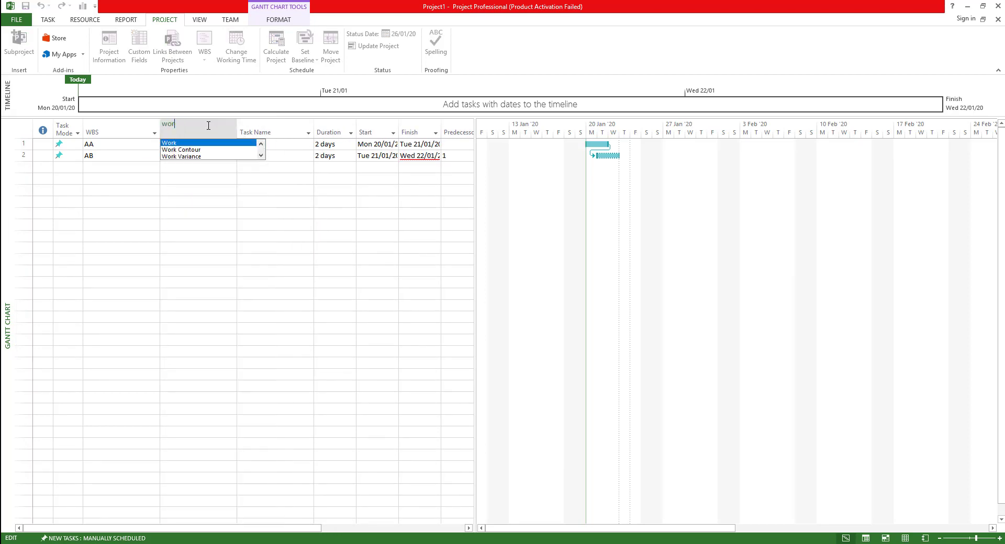
type("wbs")
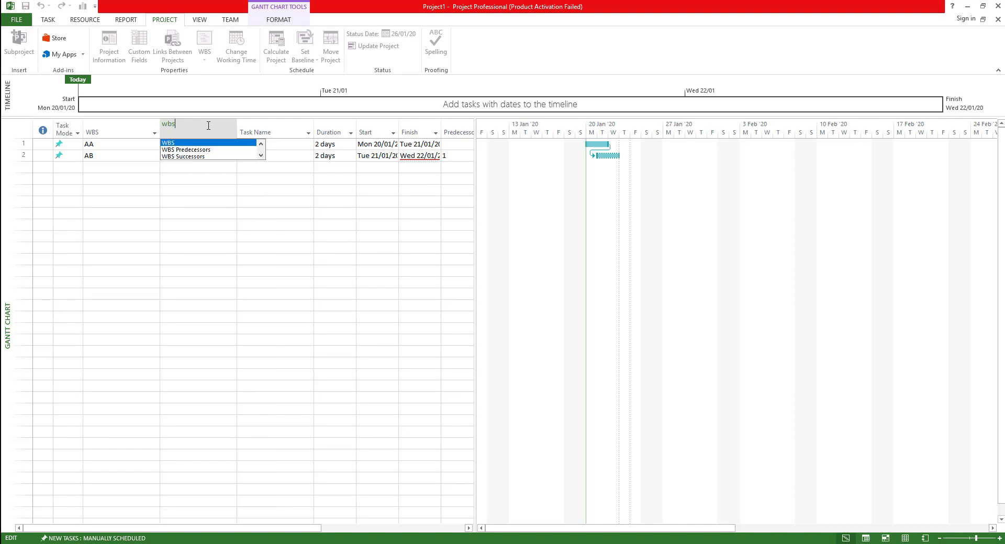
mouse_move(228, 138)
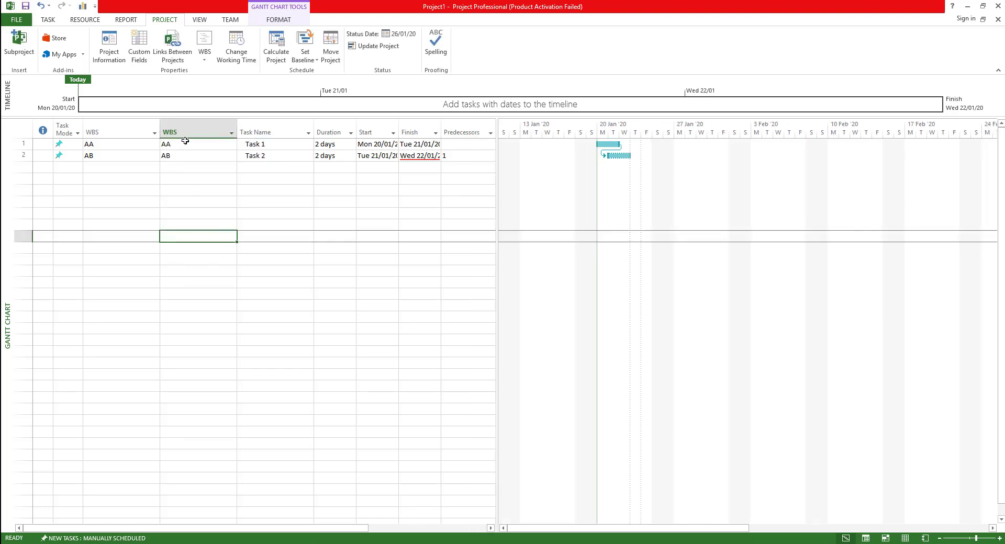
right_click(197, 132)
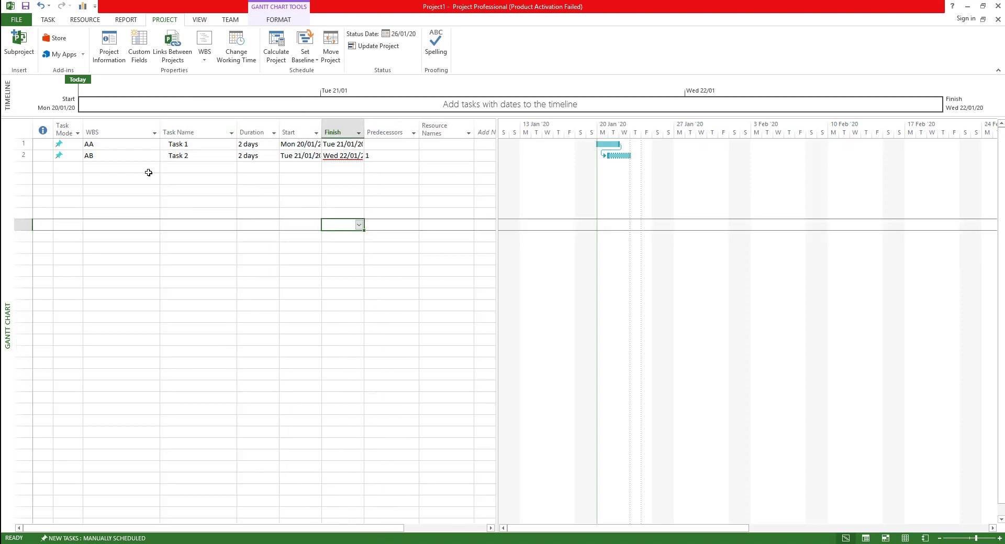
mouse_move(142, 152)
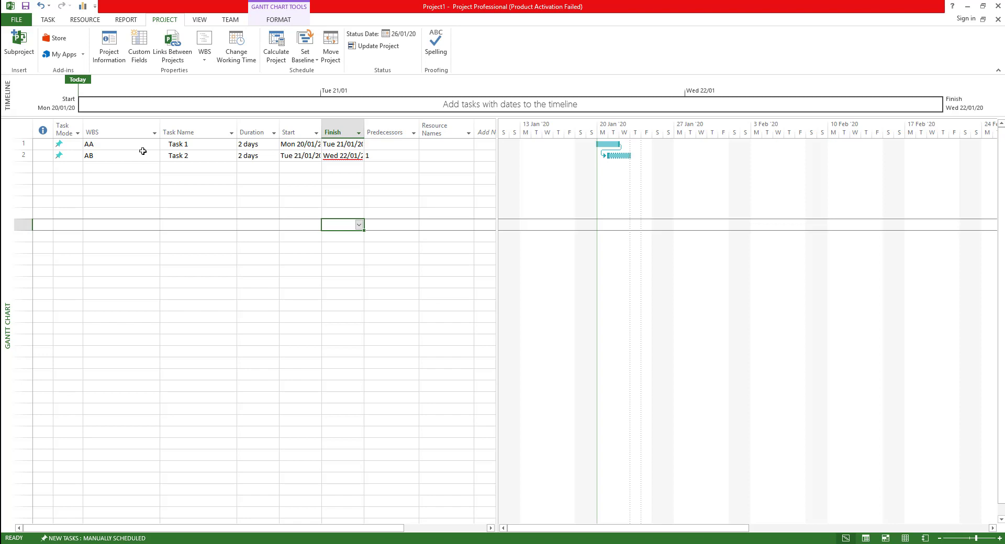
mouse_move(139, 154)
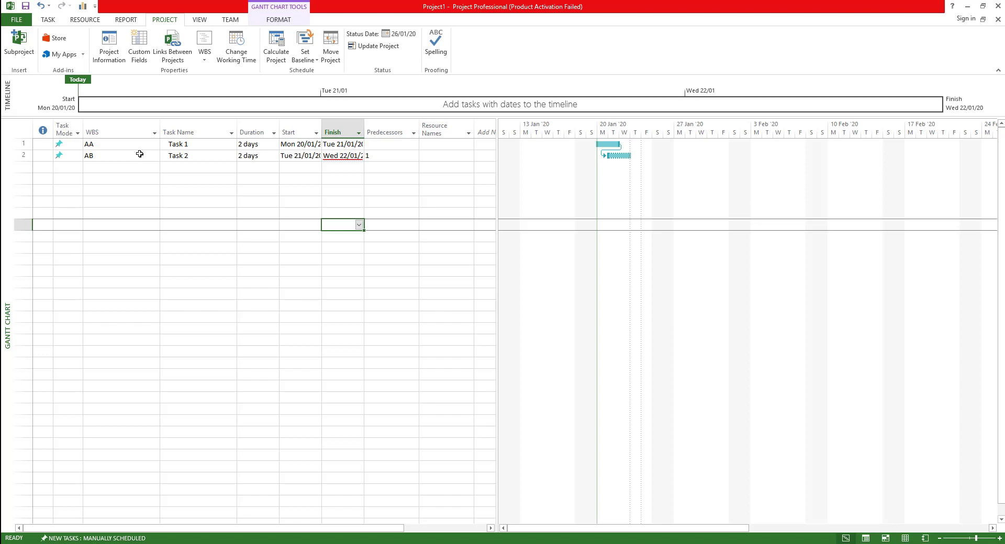
Step: Insert a new blank task above Task 2, automatically coded AC
left_click(19, 156)
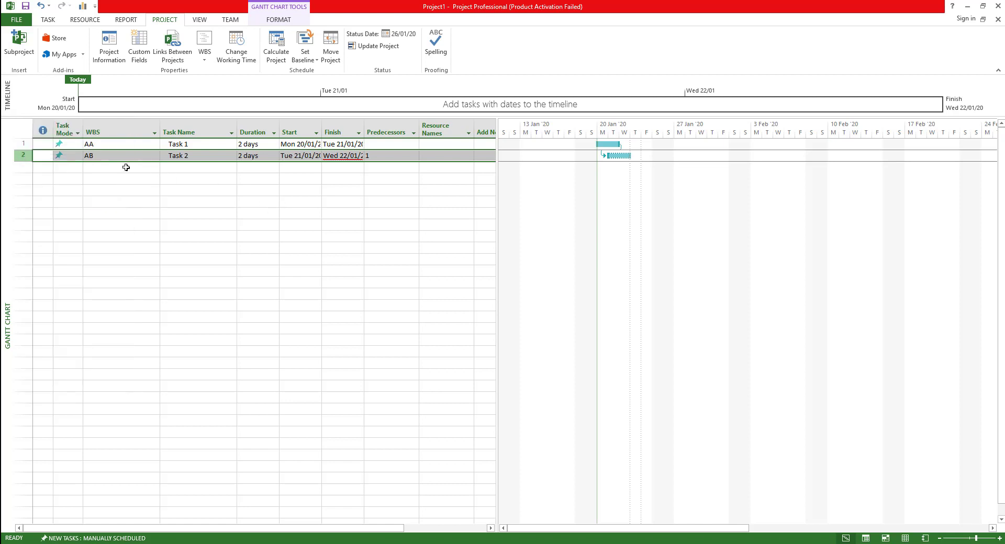
left_click(120, 167)
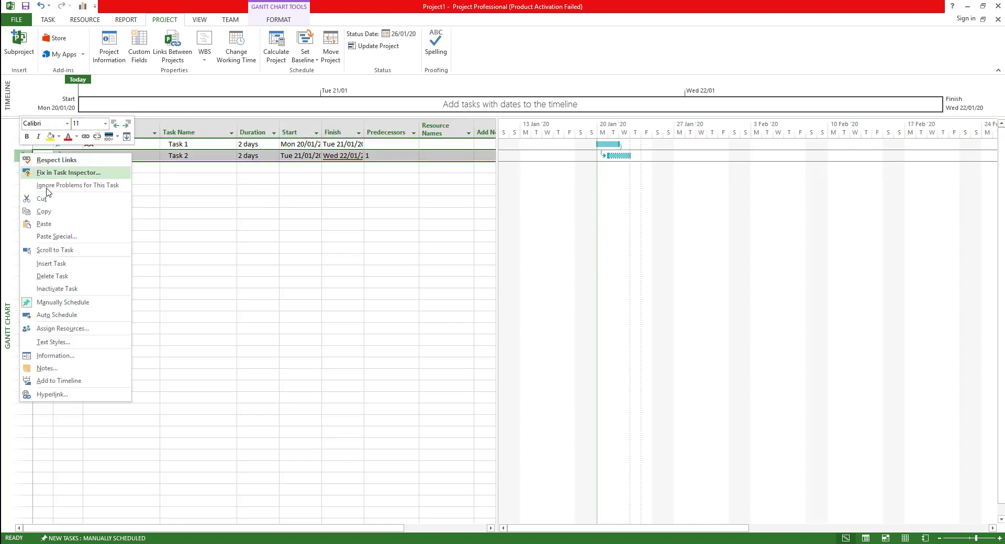
mouse_move(72, 263)
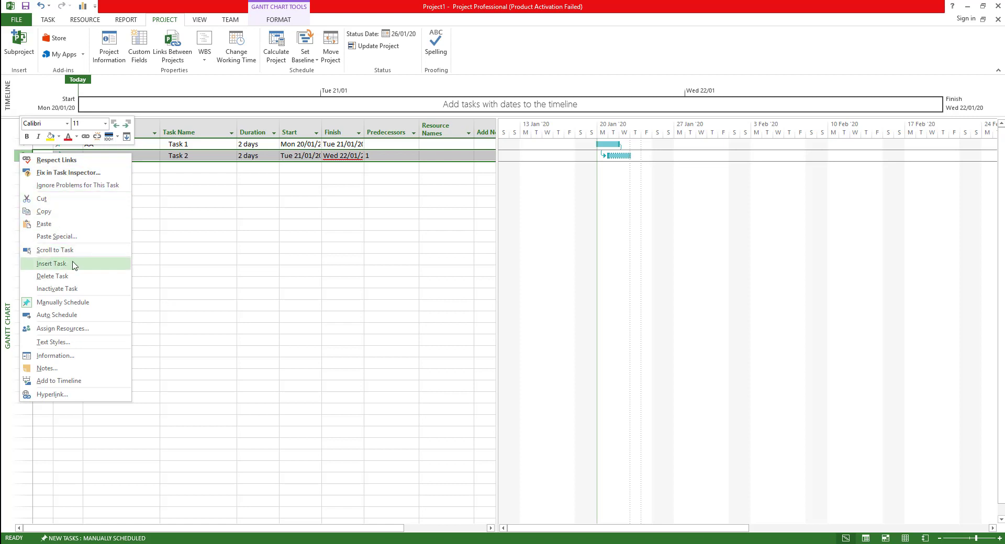
left_click(51, 263)
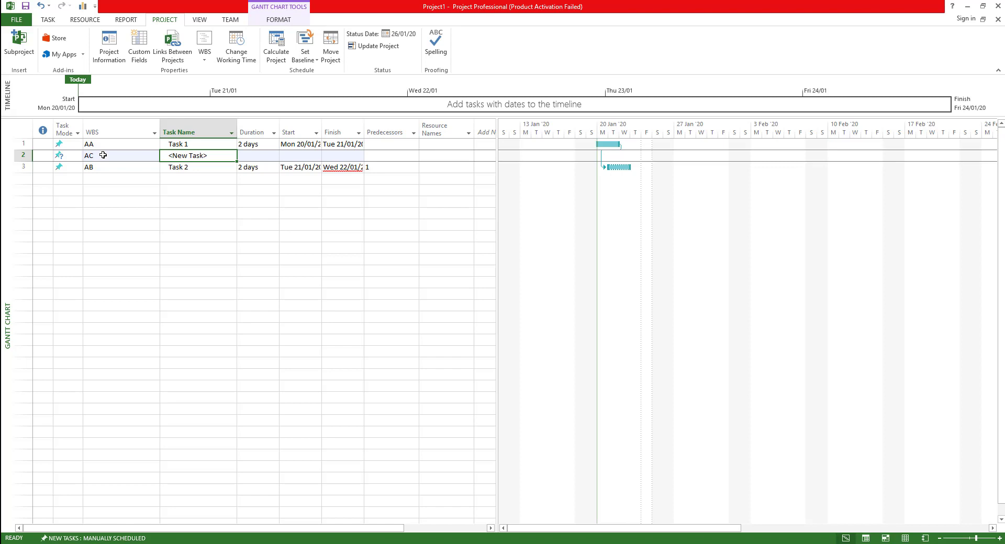
mouse_move(132, 159)
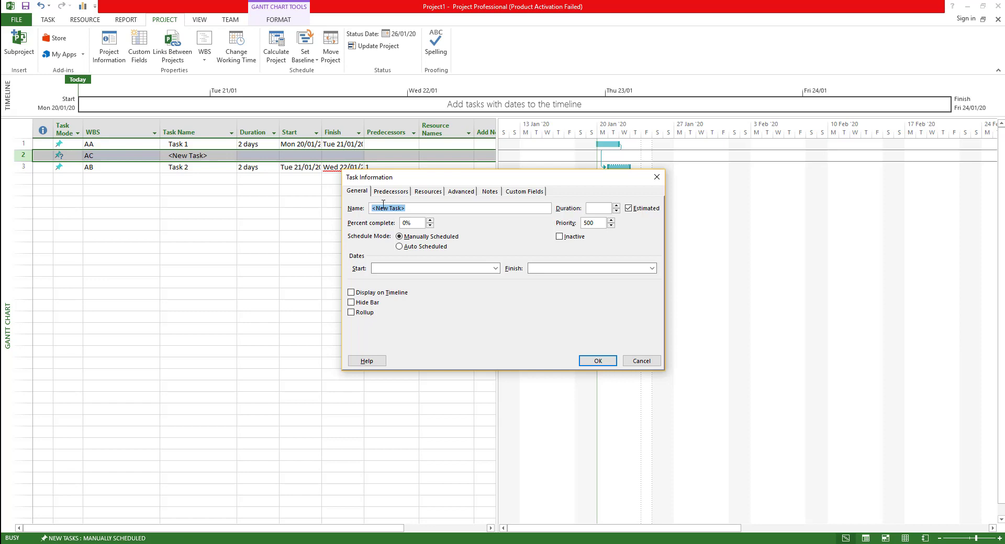
Step: Try changing the new task's WBS code to 'asd', dismiss the rejection, and cancel
left_click(427, 191)
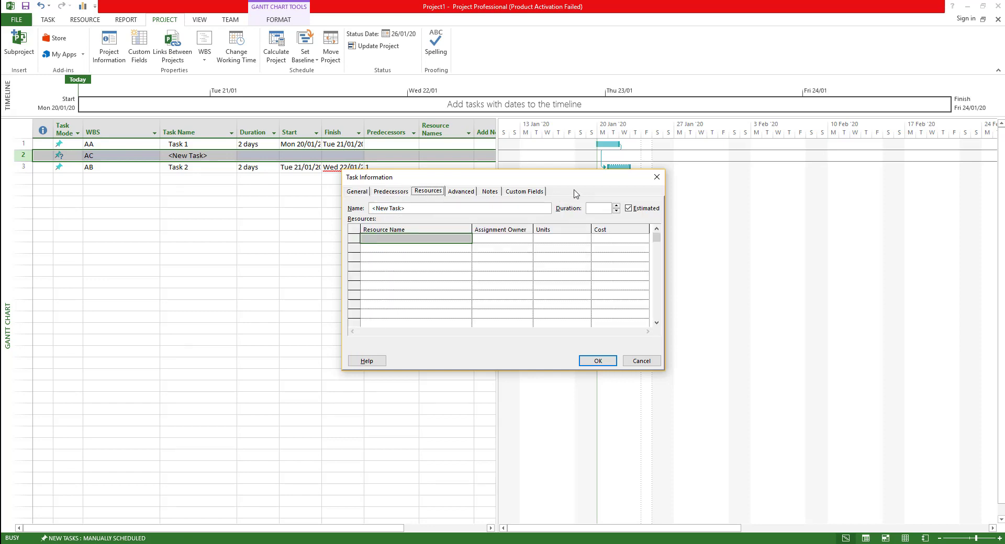
left_click(524, 191)
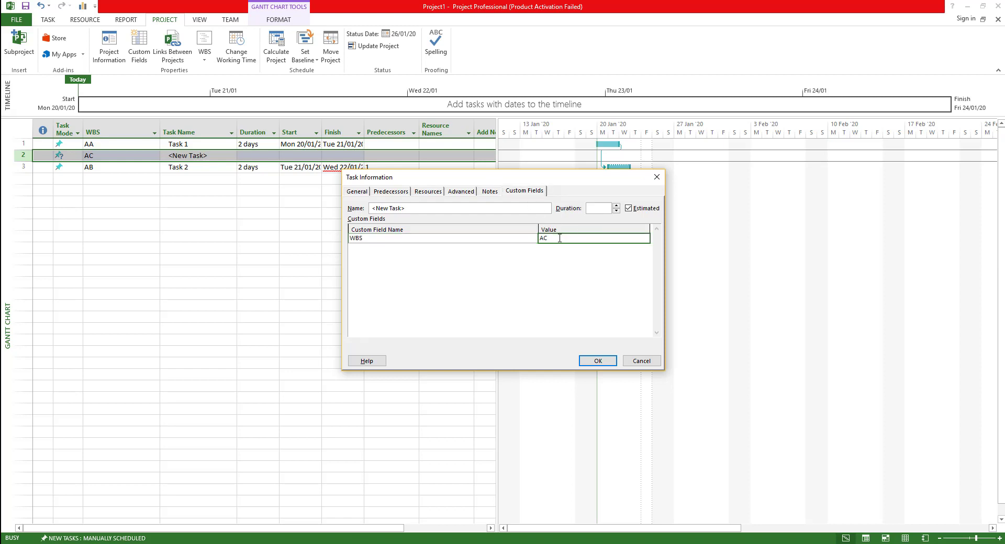
type("asd")
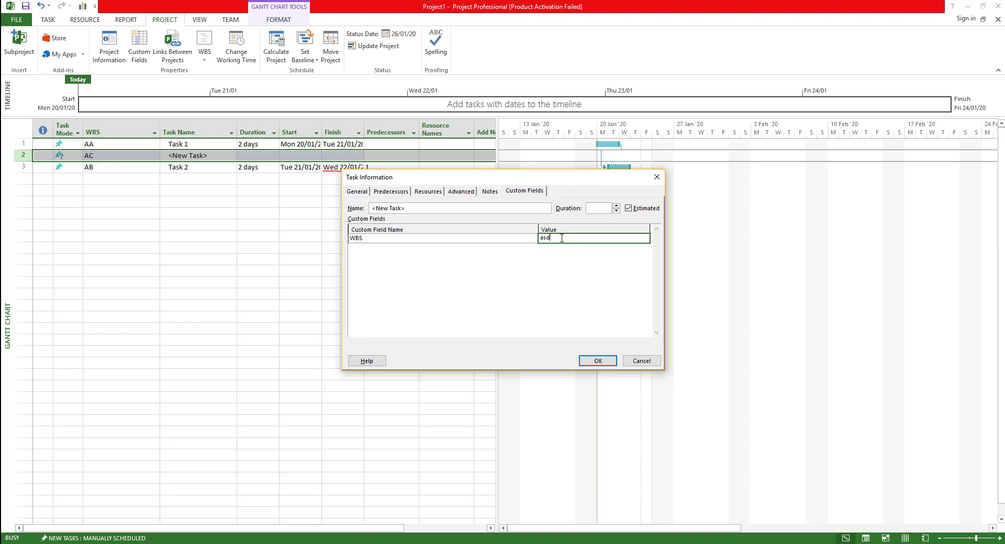
left_click(597, 360)
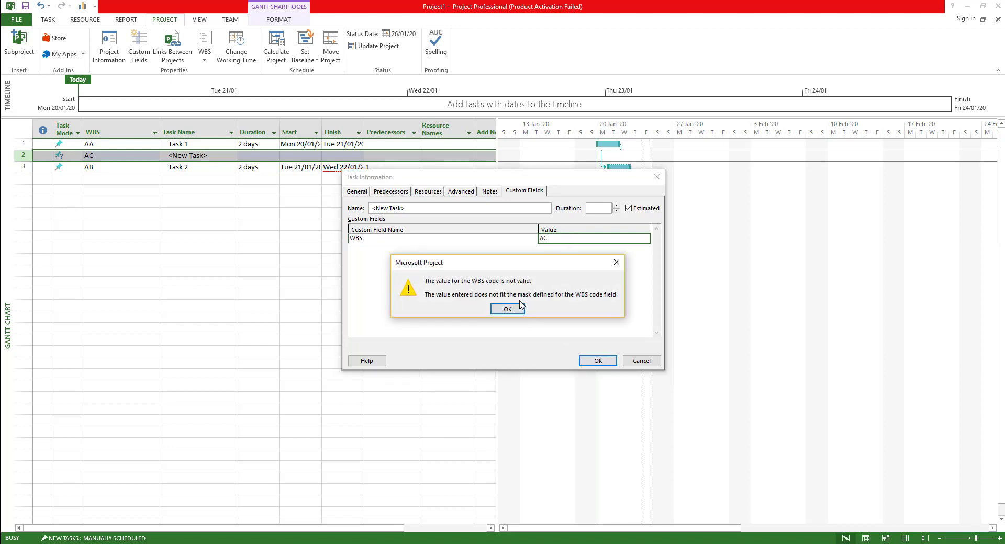
left_click(508, 309)
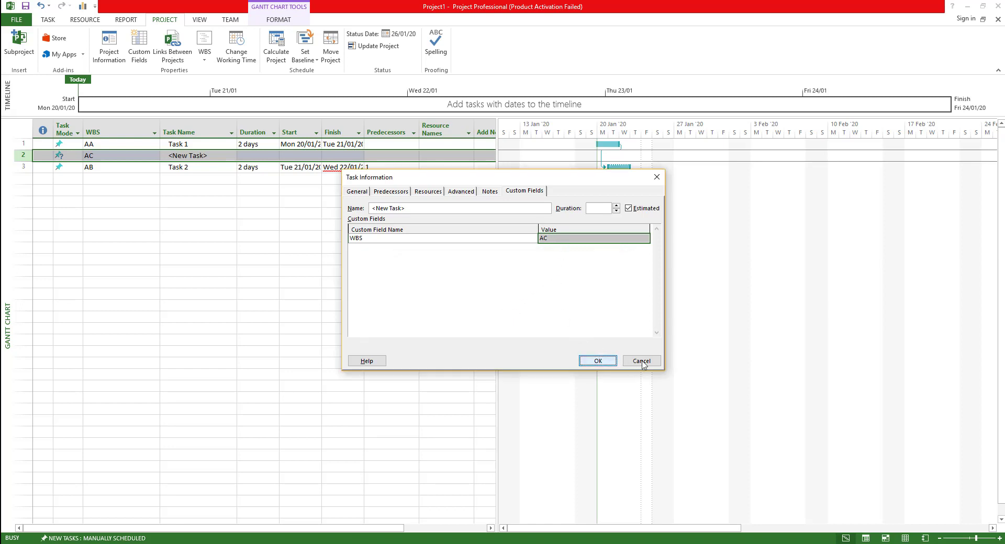
left_click(641, 360)
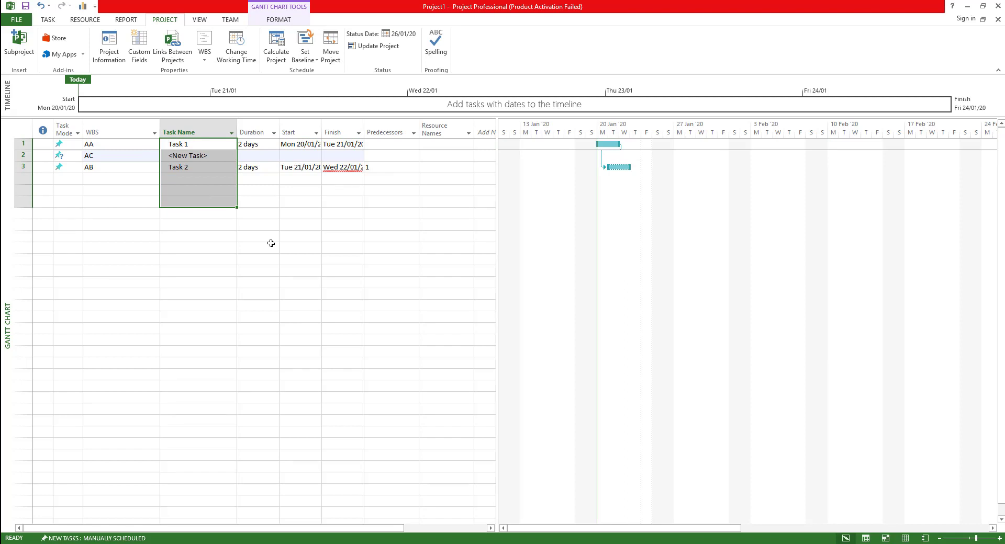
Step: Set Task 2's predecessor to task 2, moving its start to Mon 27/01
left_click(388, 168)
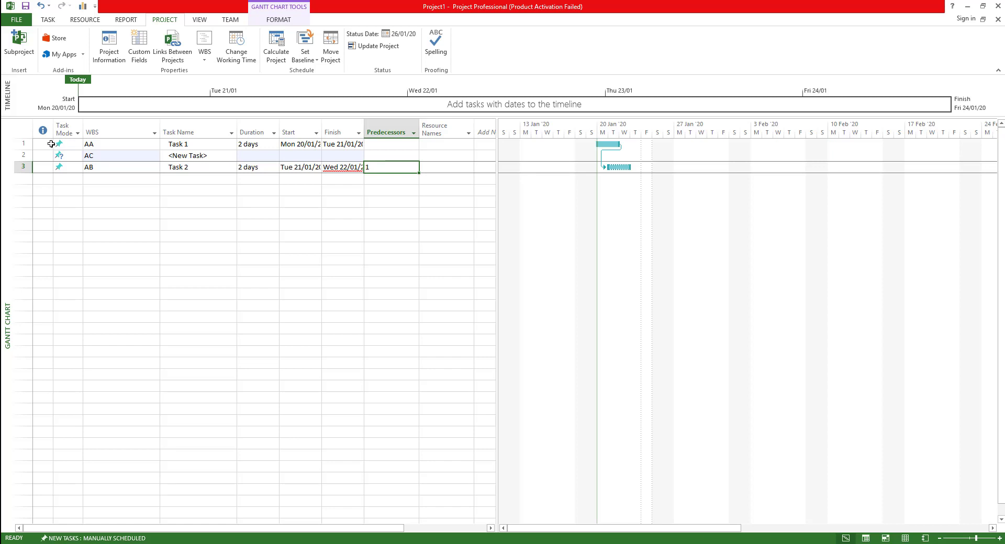
mouse_move(377, 167)
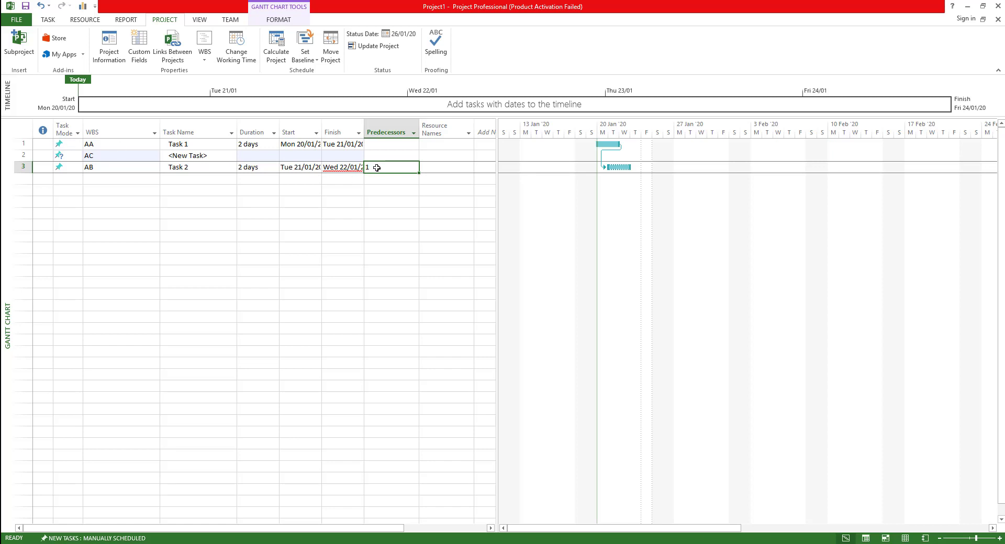
type("2")
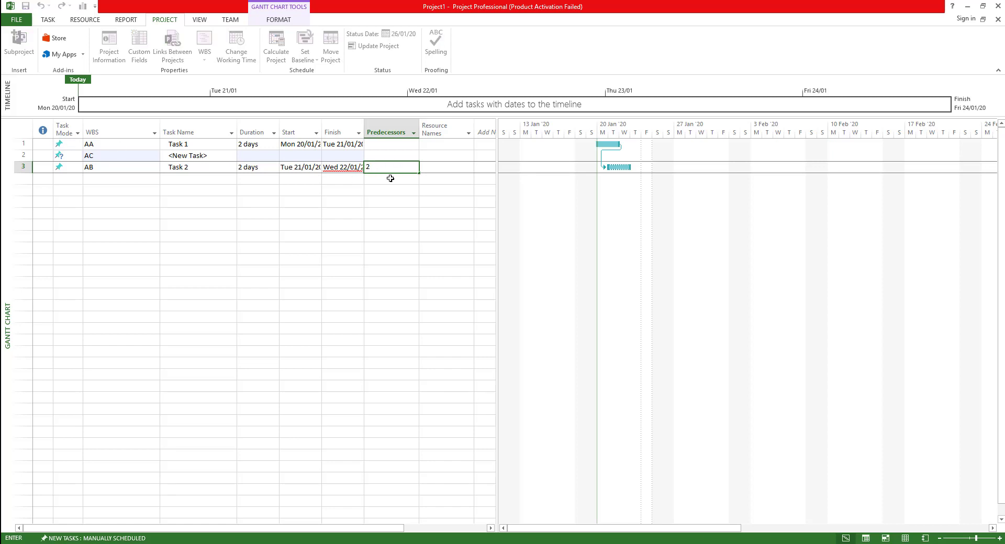
key("enter")
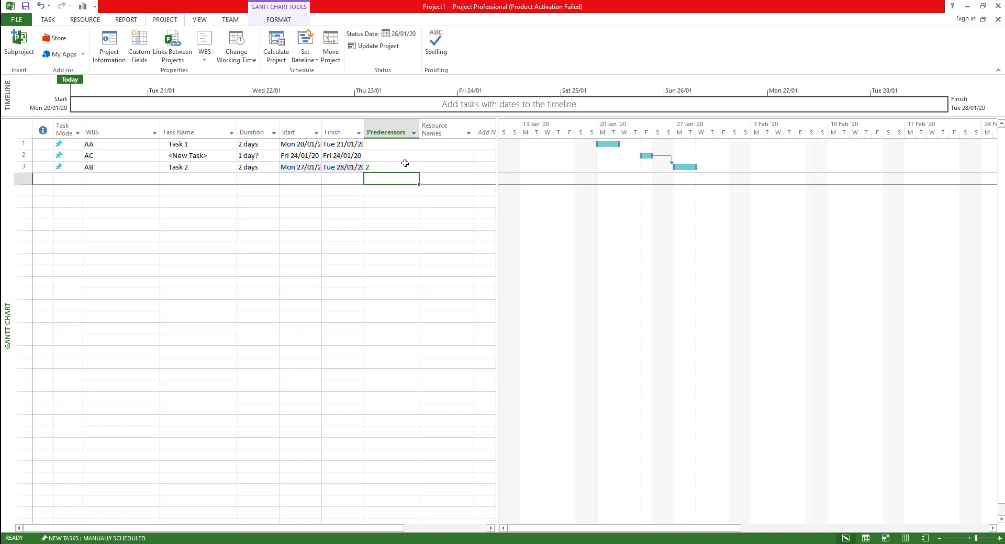
left_click(195, 143)
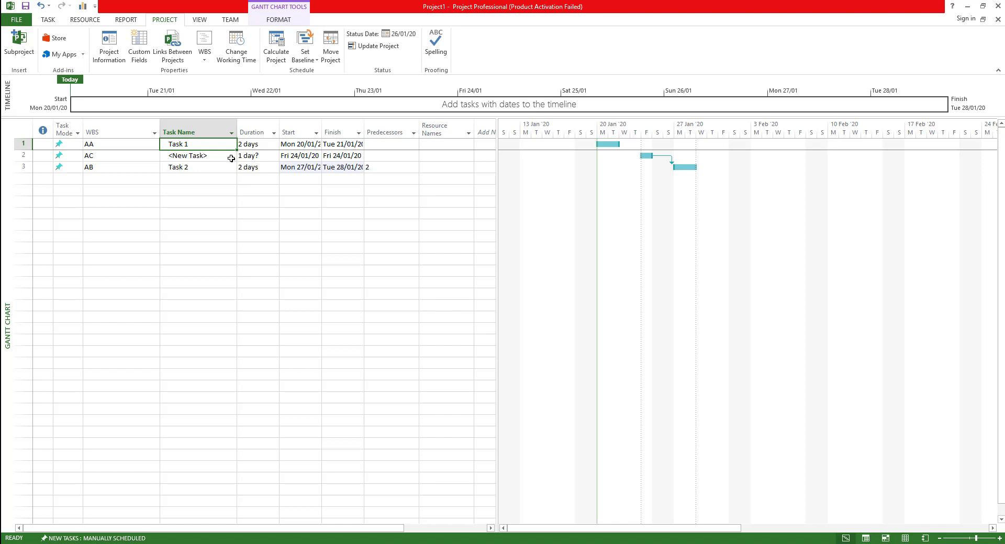
mouse_move(109, 144)
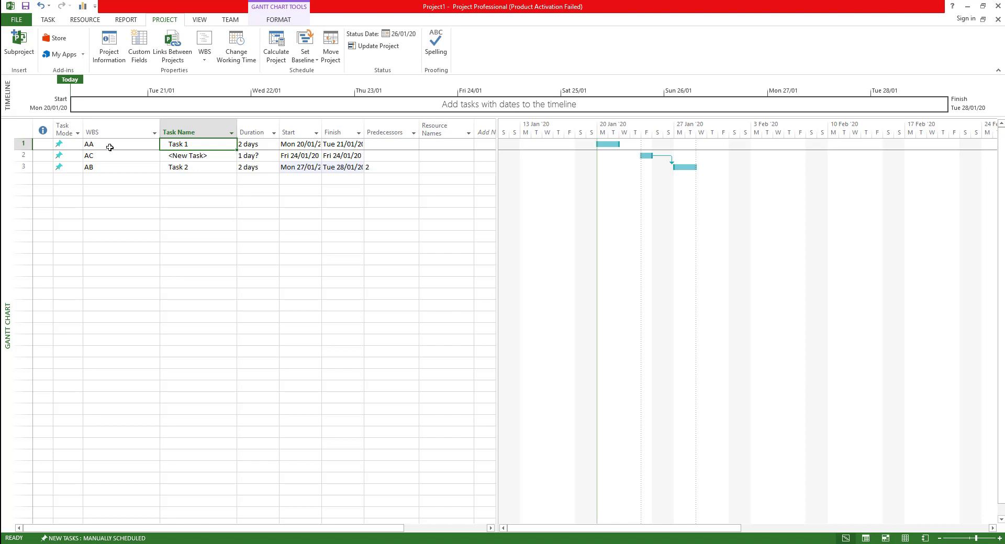
mouse_move(535, 21)
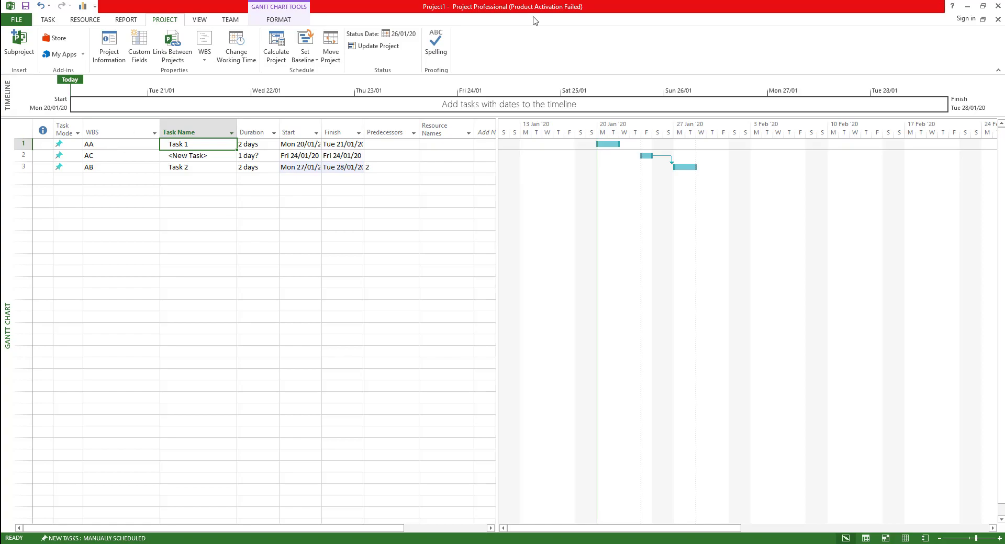